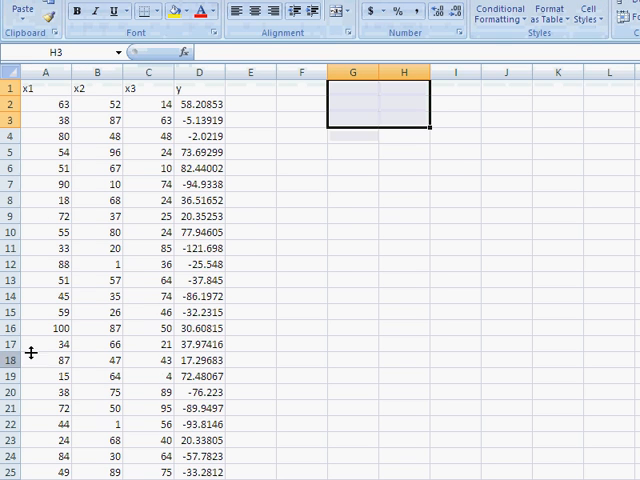
Add a Retrieve operator for the fakedata table to the main process
scroll(down, 3)
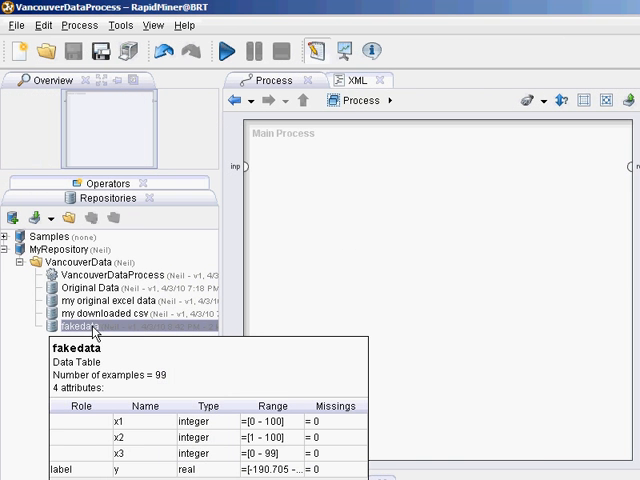
drag(75, 327, 290, 305)
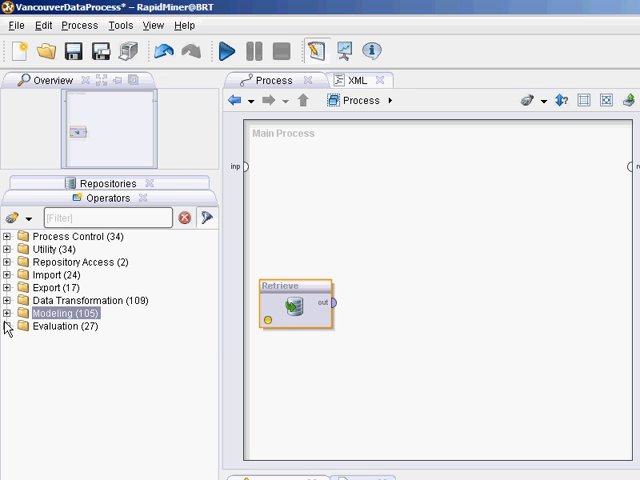
Expand Modeling and filter the operator list by 'linear'
click(10, 313)
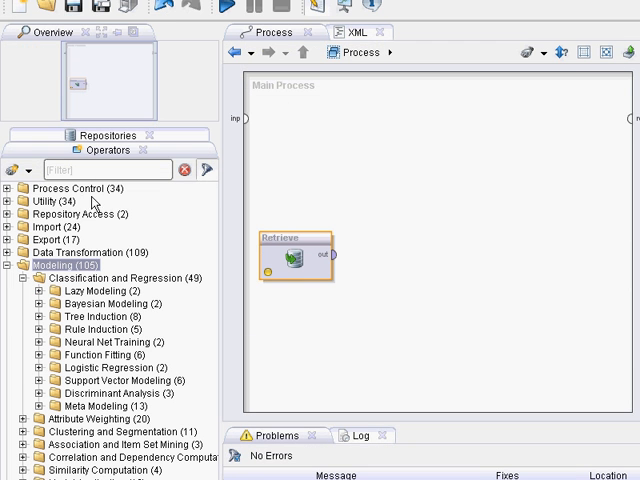
click(100, 169)
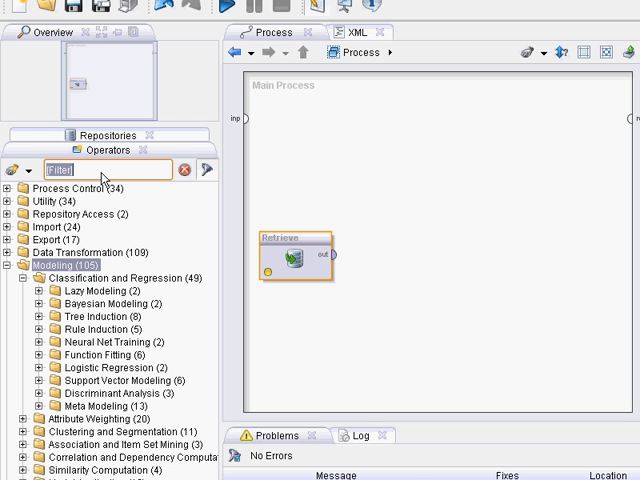
text(linear)
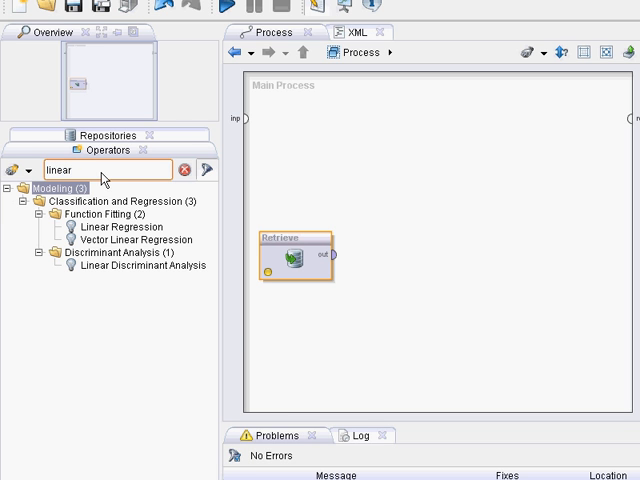
mouse_move(124, 227)
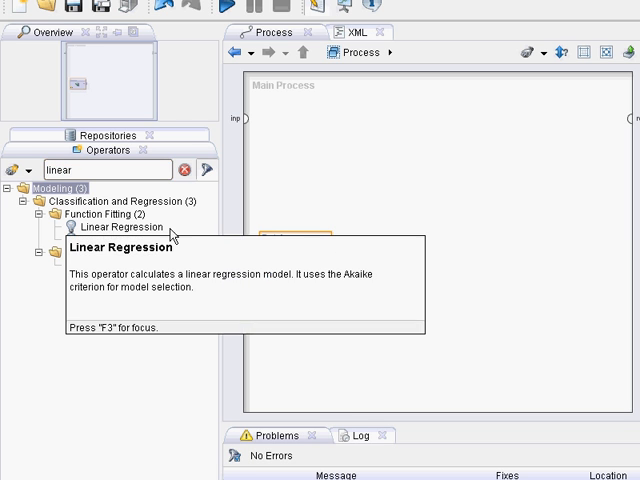
Add a Linear Regression operator beside Retrieve in the process
click(120, 227)
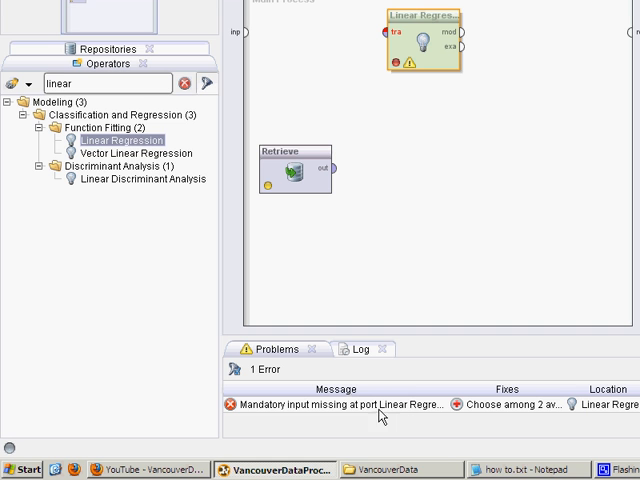
mouse_move(434, 337)
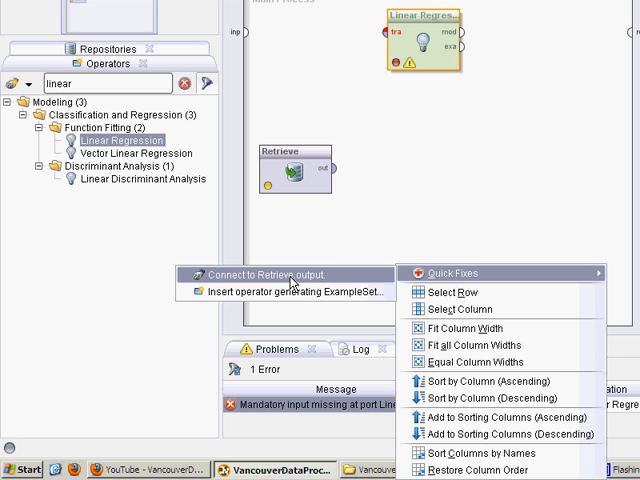
Connect Retrieve's output to Linear Regression's training input
click(264, 274)
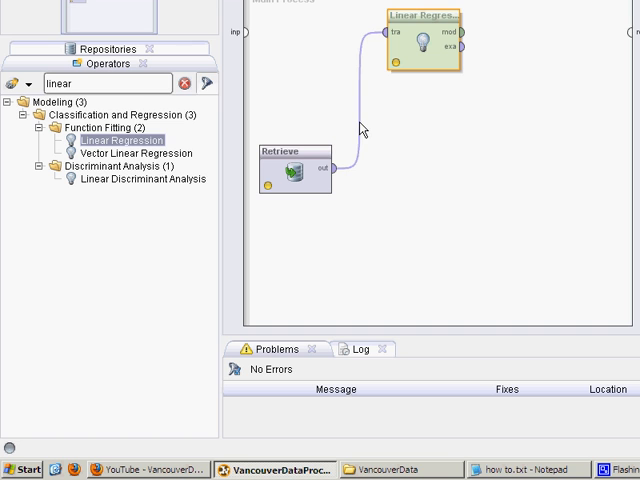
mouse_move(362, 120)
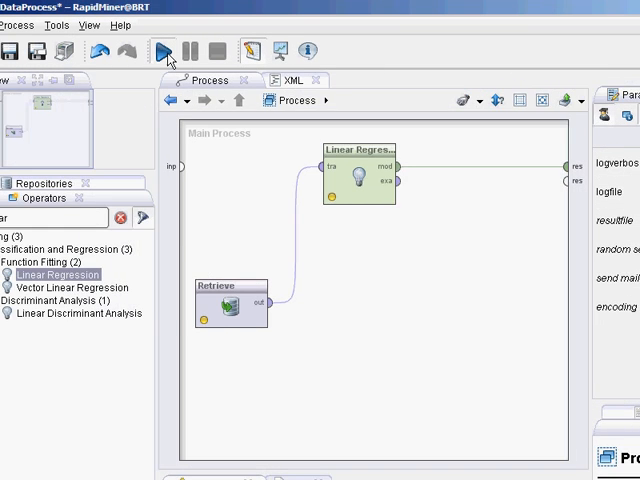
Run the process to show coefficients for x1, x2, x3 and intercept -8.908
click(163, 50)
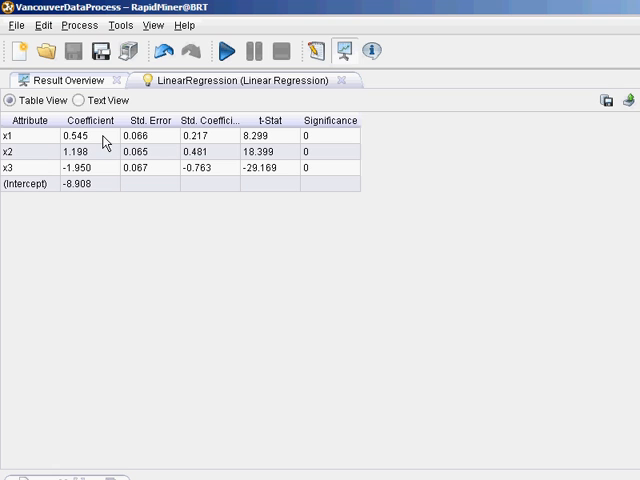
mouse_move(98, 160)
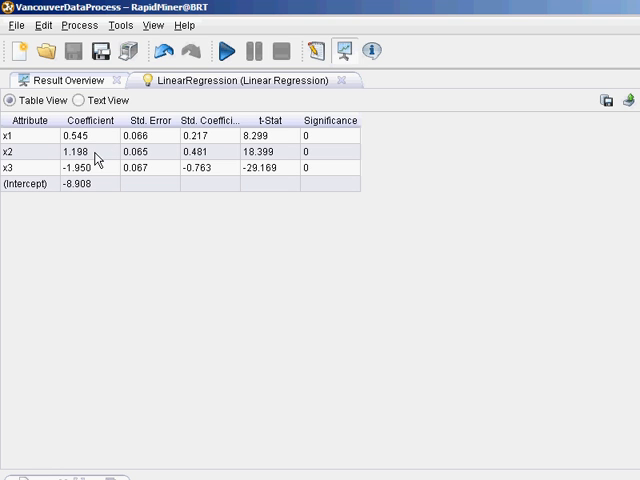